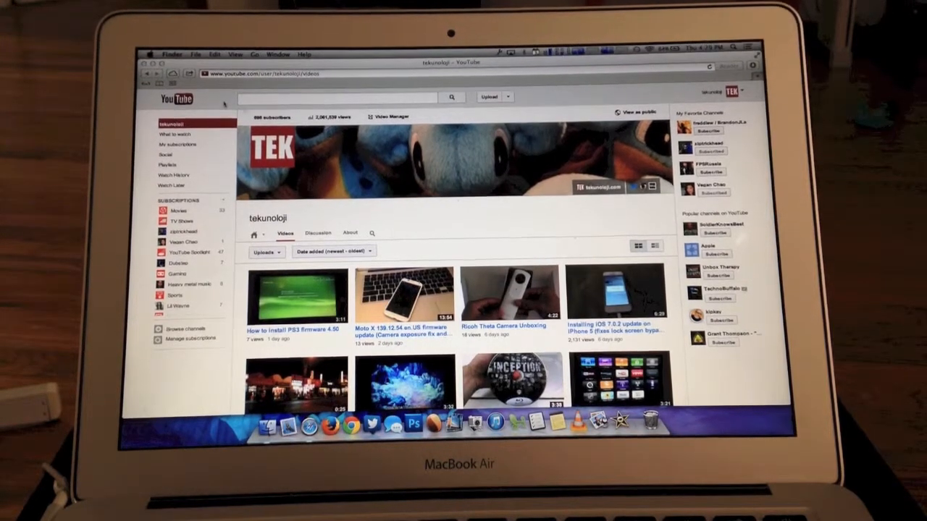
# Open the Apple menu from the Finder menu bar
pyautogui.click(149, 54)
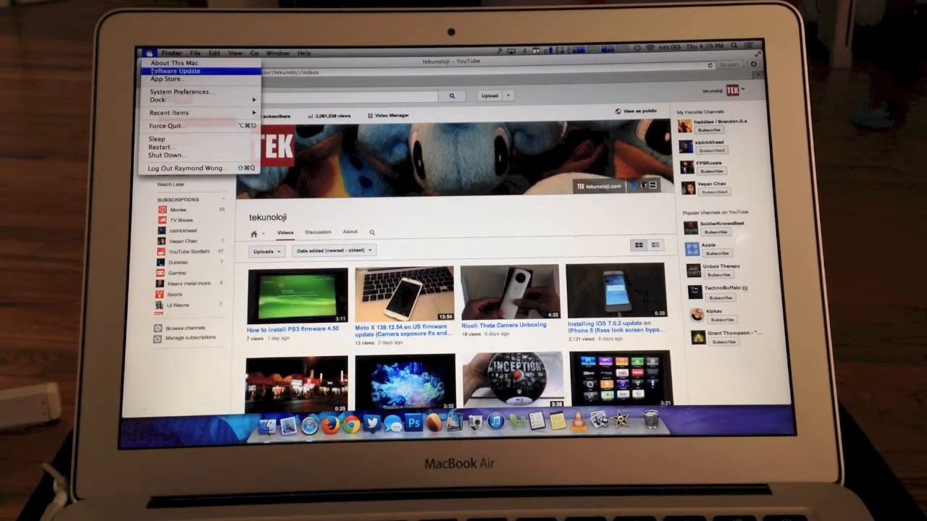
# Choose Software Update to list the four available updates in the App Store
pyautogui.click(167, 78)
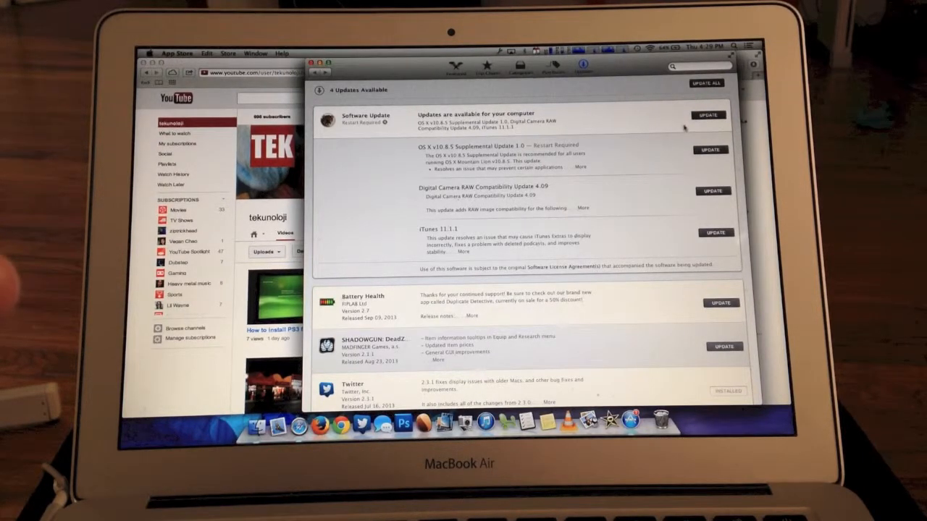
# Install the combined Software Update containing the OS X 10.8.5 Supplemental Update
pyautogui.click(708, 115)
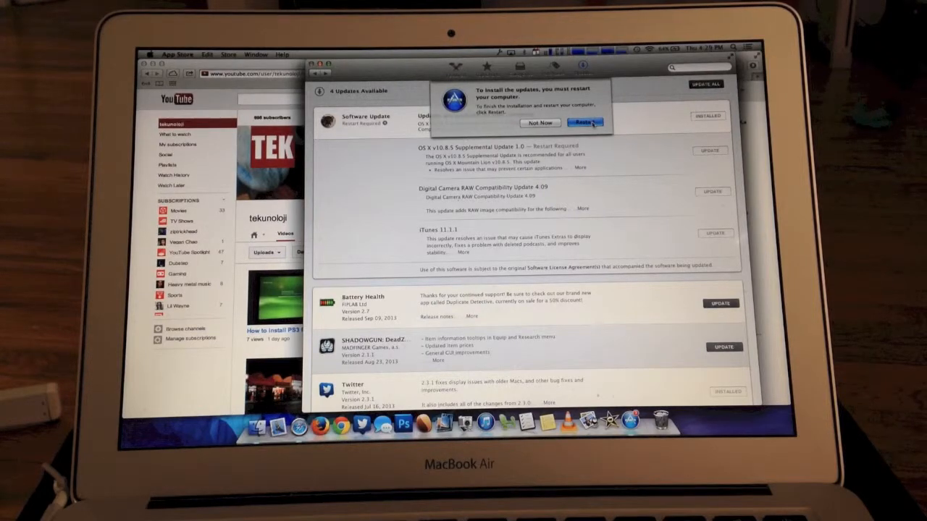
# Restart the Mac to finish installing, then enter the password at login
pyautogui.click(585, 122)
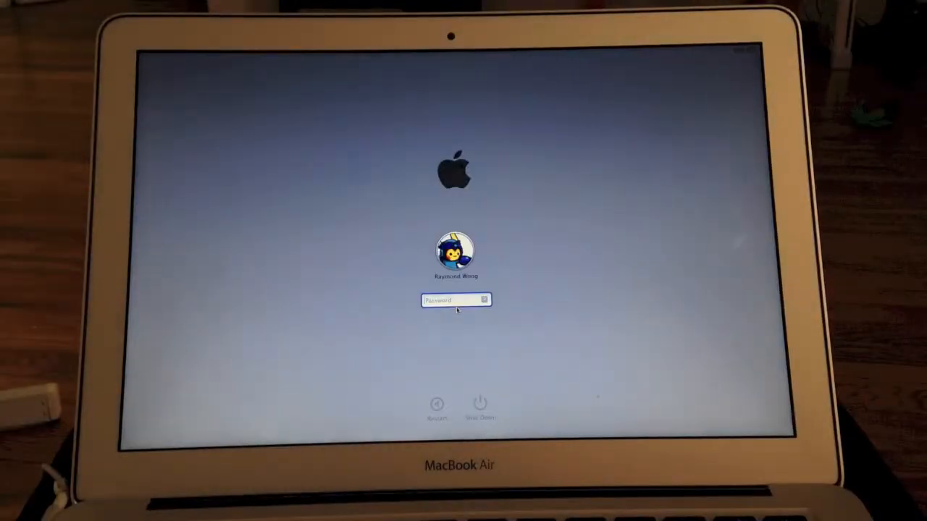
pyautogui.write('••••')
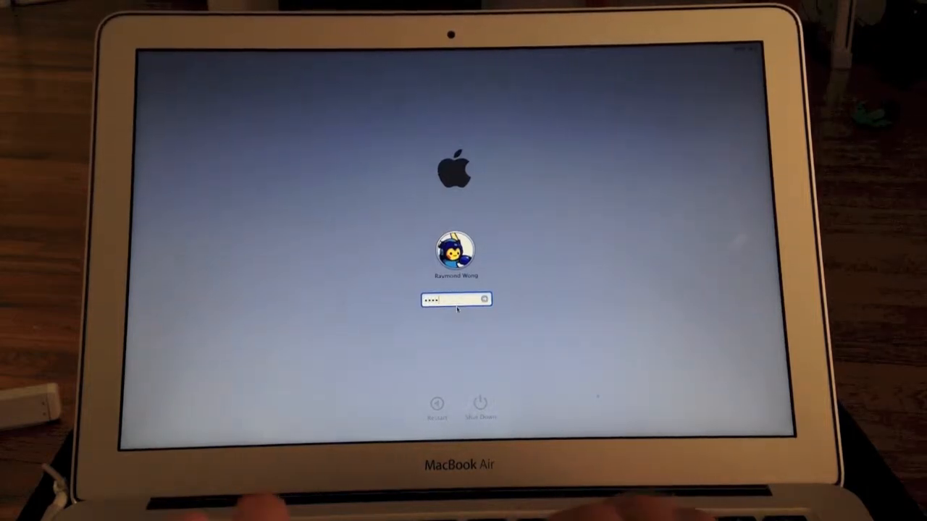